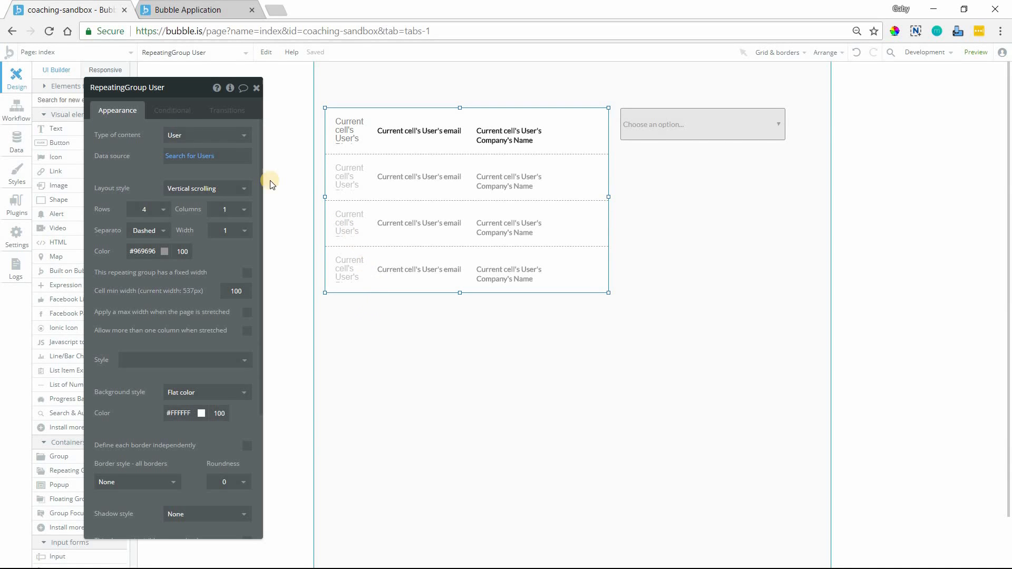
mouse_move(128, 150)
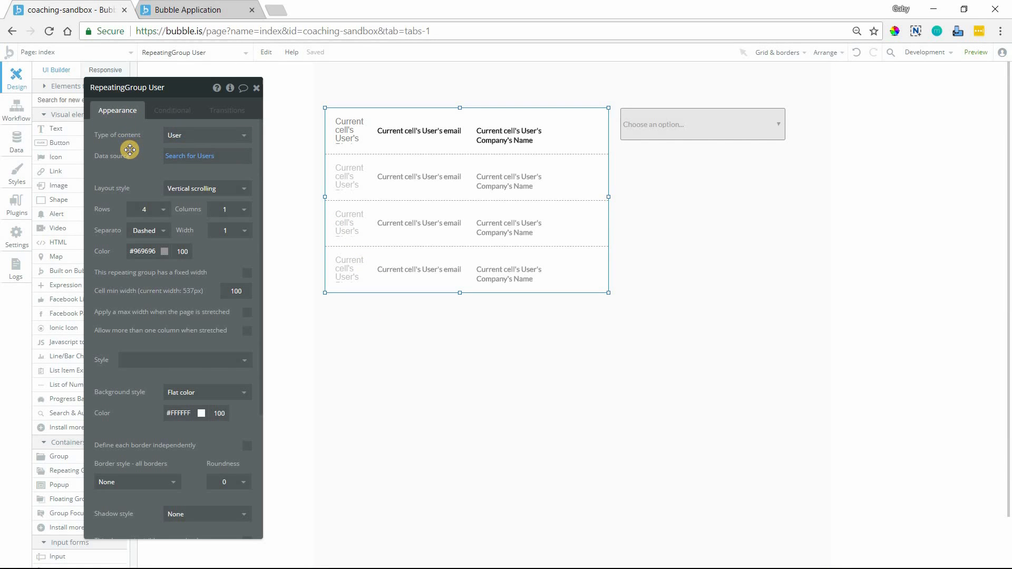
mouse_move(128, 159)
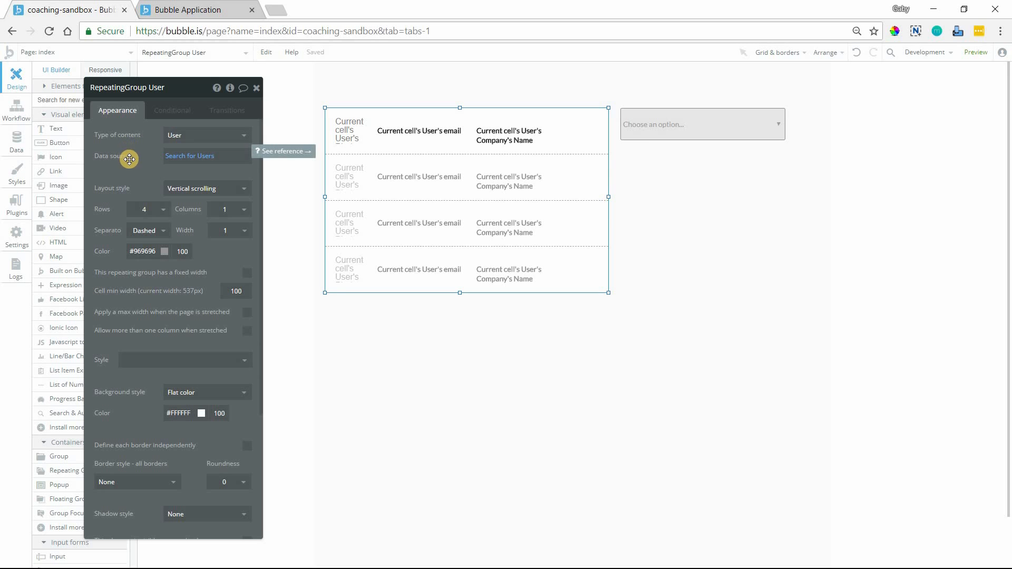
mouse_move(328, 232)
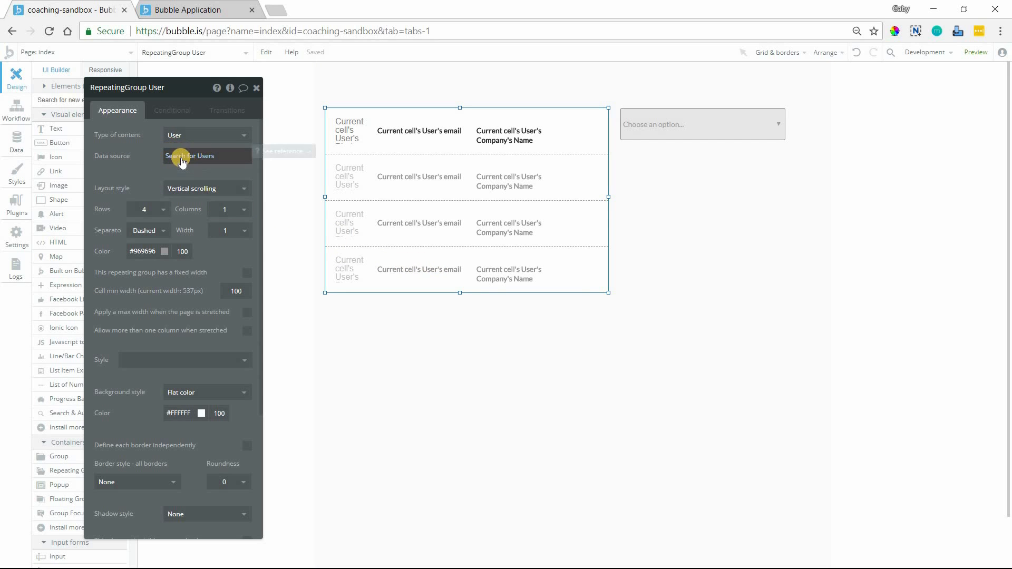
mouse_move(277, 252)
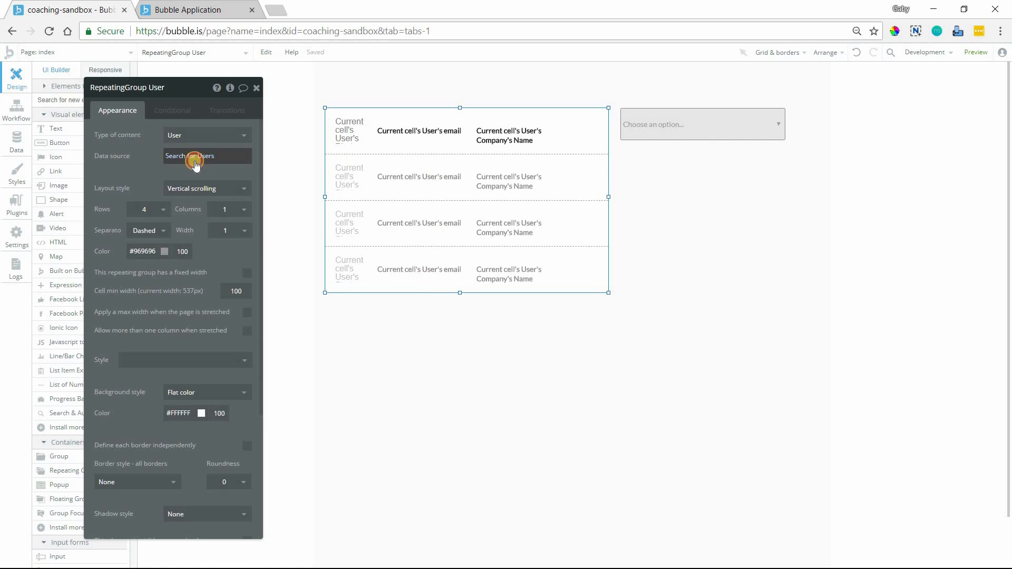
Inspect the user search's Company = Dropdown A's value constraint, select Dropdown A, and switch to preview.
left_click(194, 159)
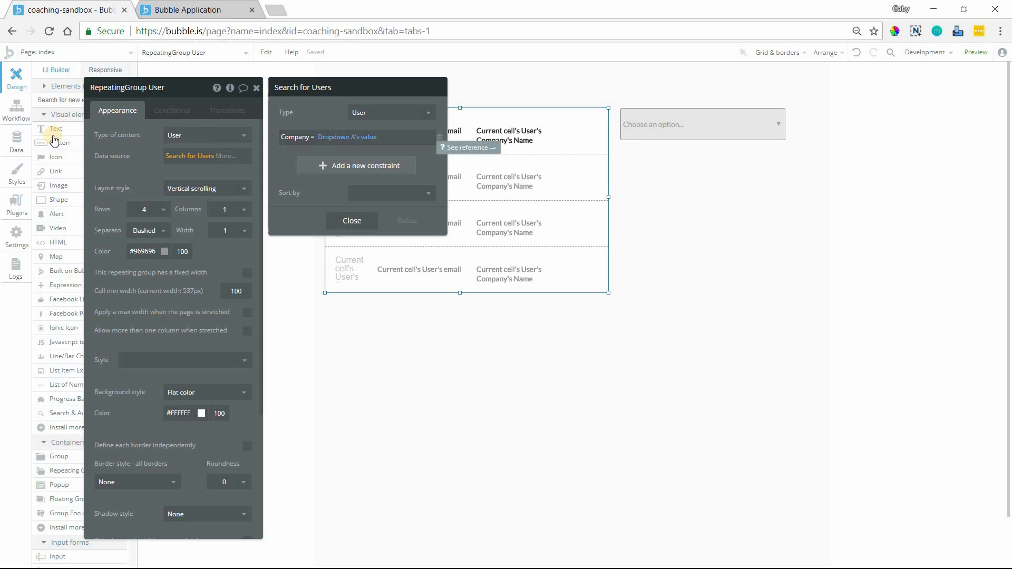
left_click(352, 220)
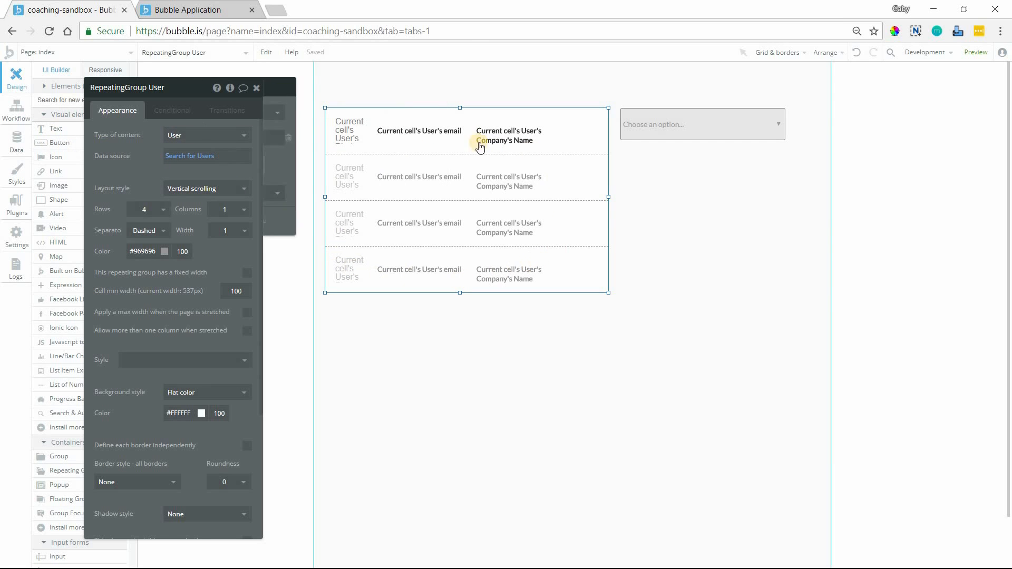
mouse_move(419, 224)
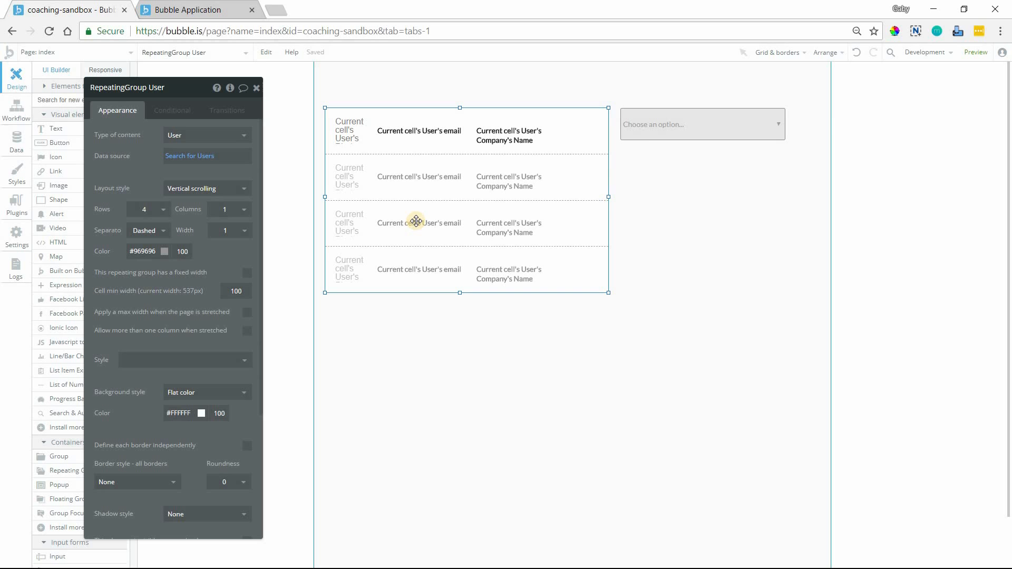
mouse_move(217, 171)
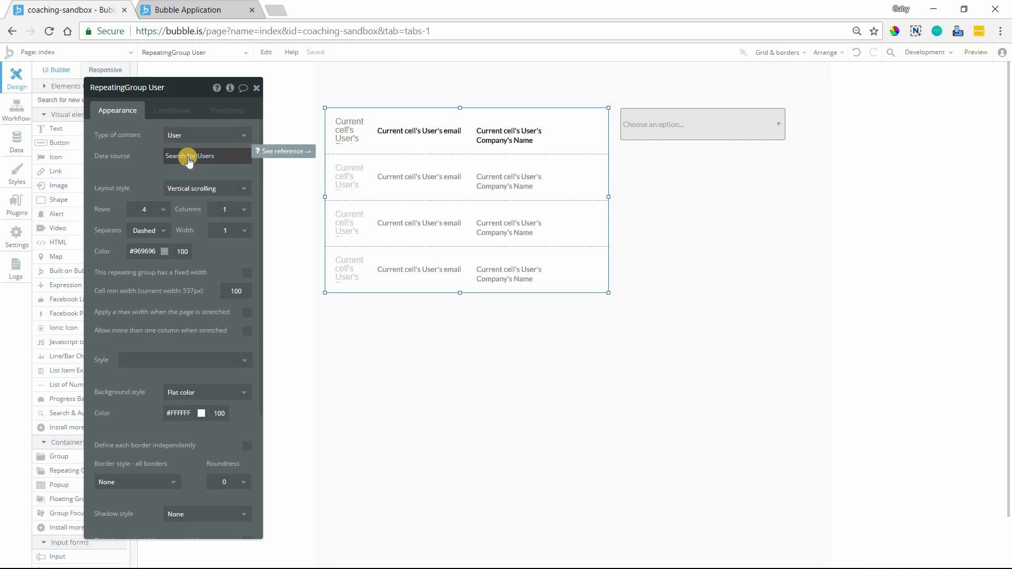
mouse_move(200, 160)
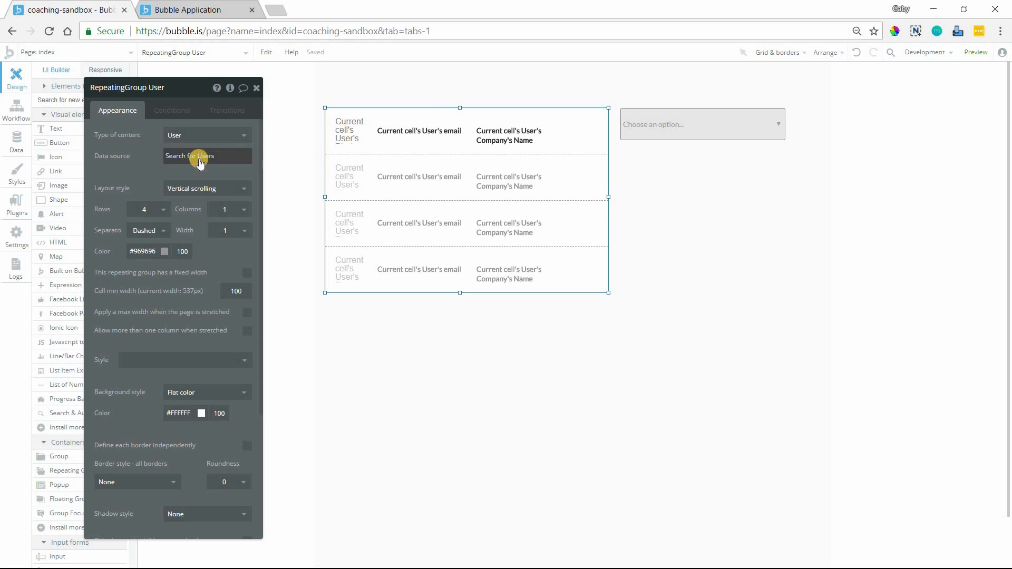
left_click(190, 156)
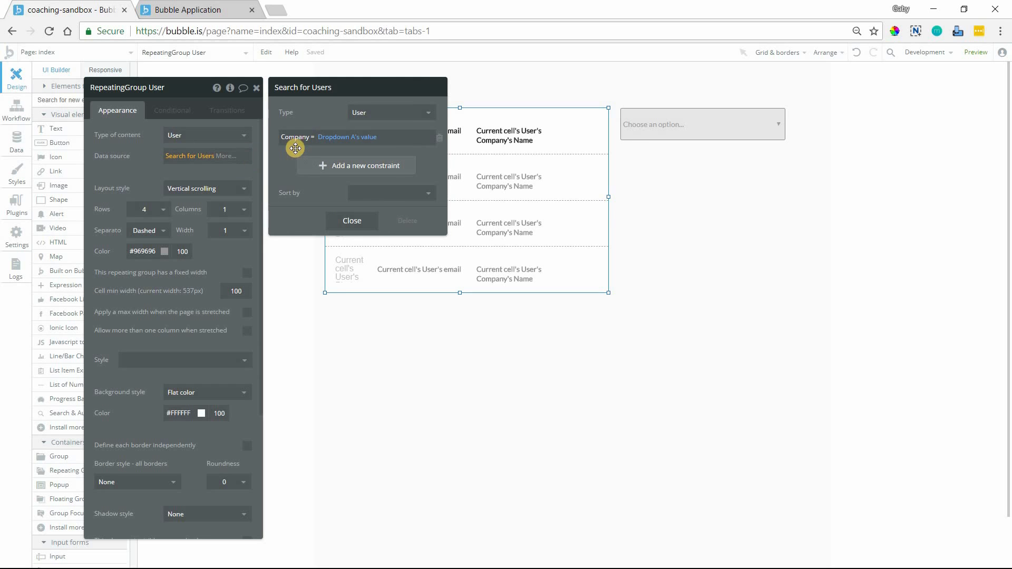
mouse_move(721, 159)
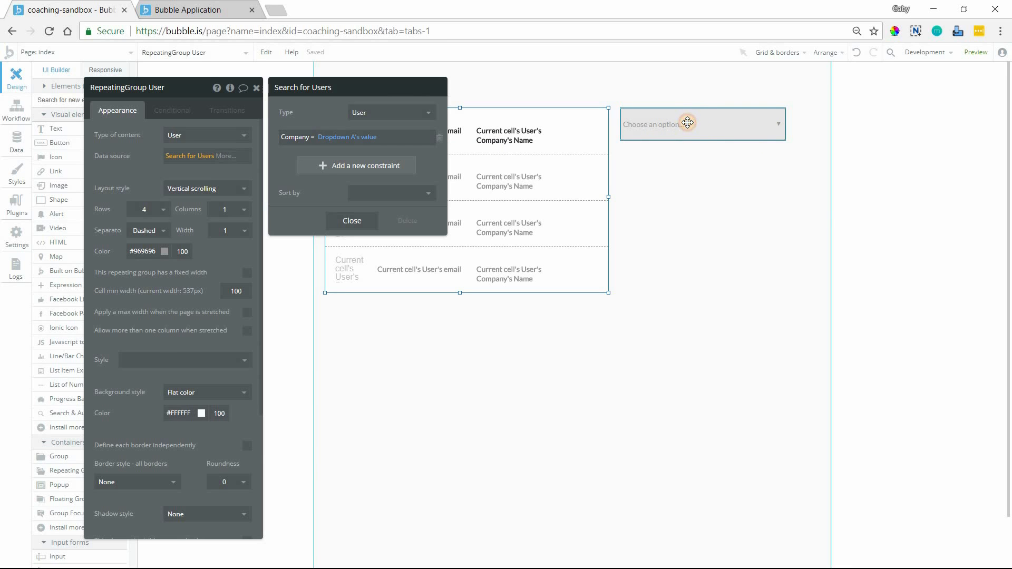
left_click(702, 125)
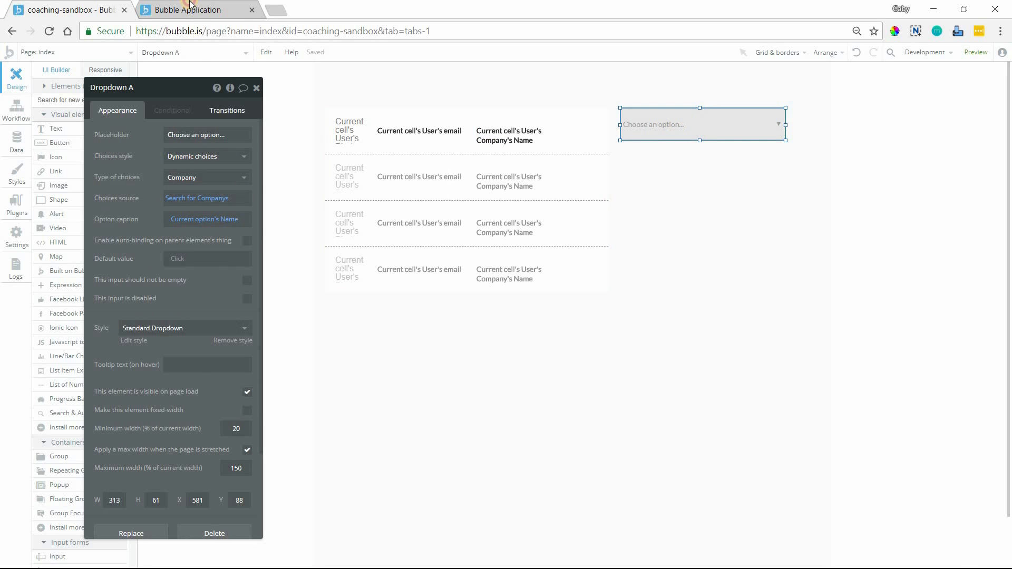
left_click(975, 53)
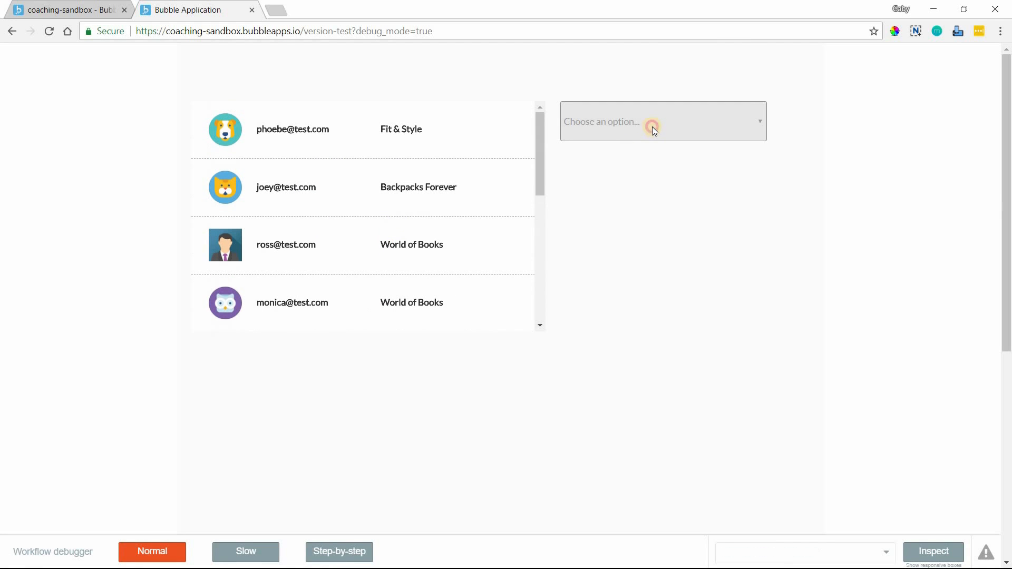
Filter the user list by Backpacks Forever, Fit & Style, then Fitness Playground from the company dropdown.
left_click(662, 121)
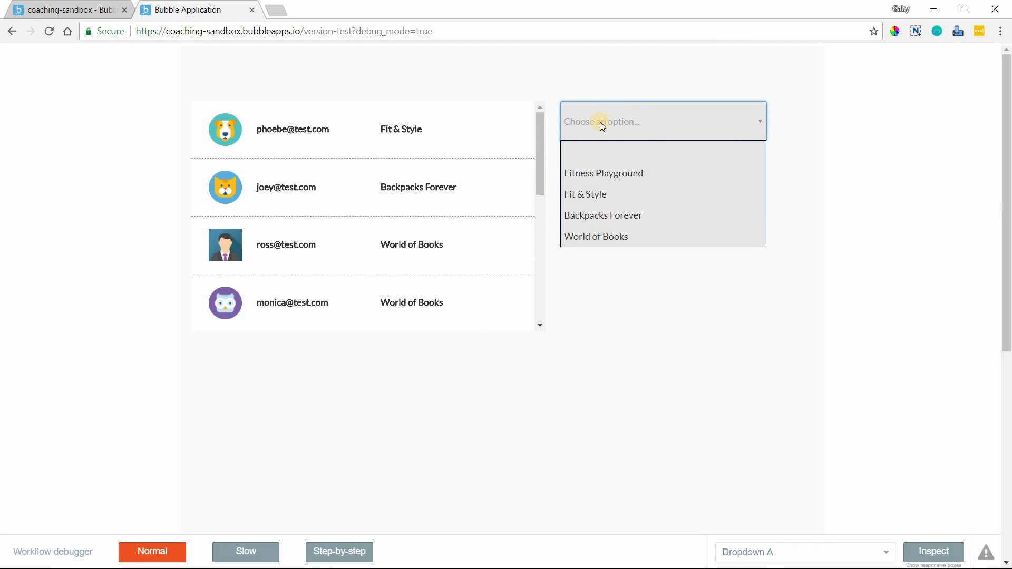
mouse_move(595, 237)
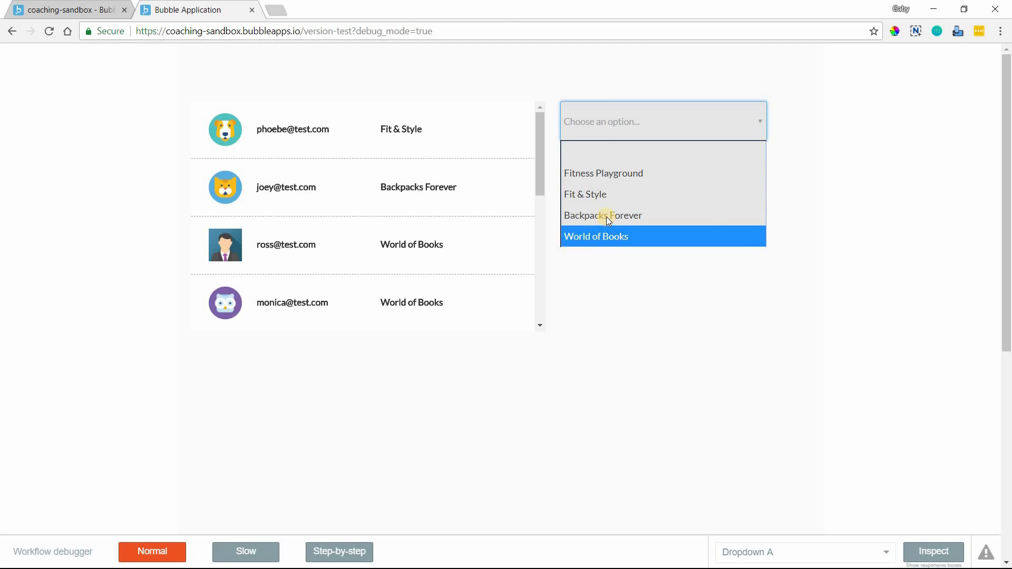
left_click(603, 215)
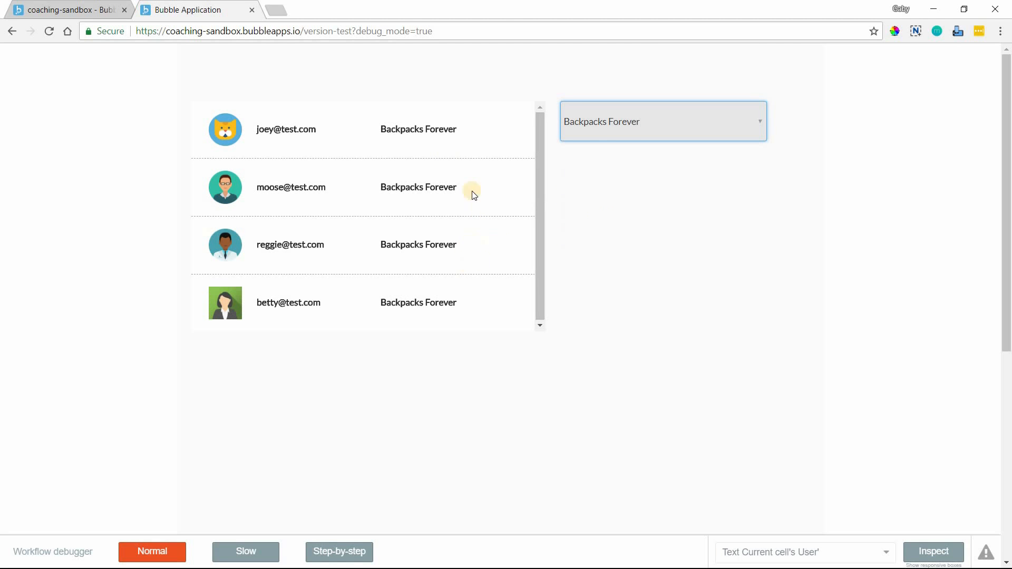
mouse_move(323, 318)
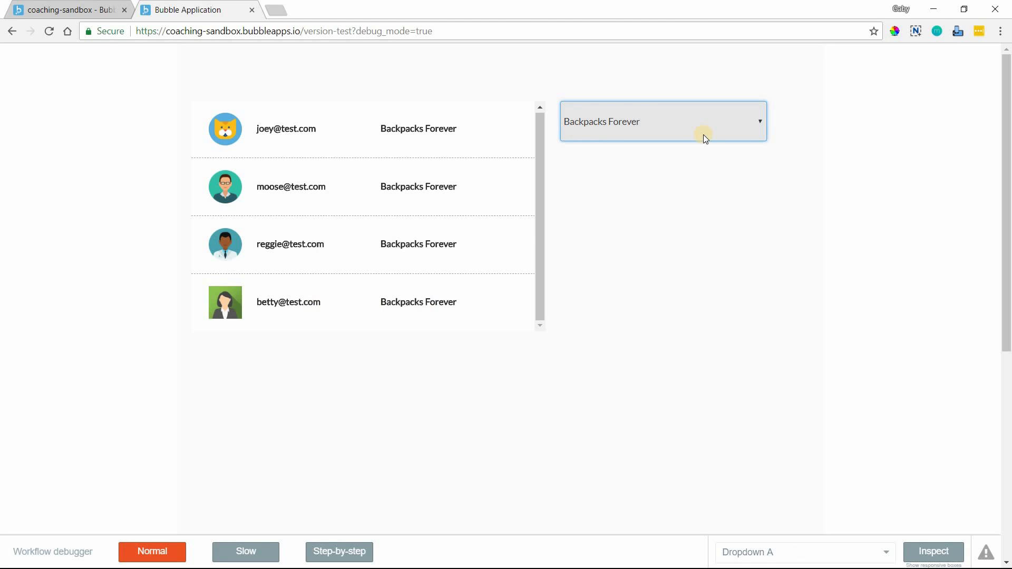
left_click(663, 121)
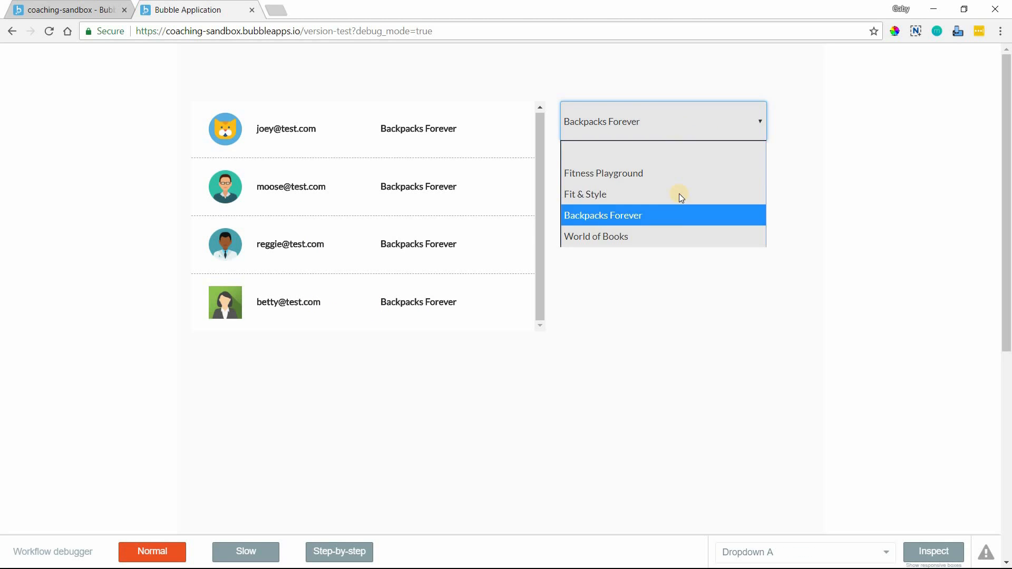
left_click(585, 193)
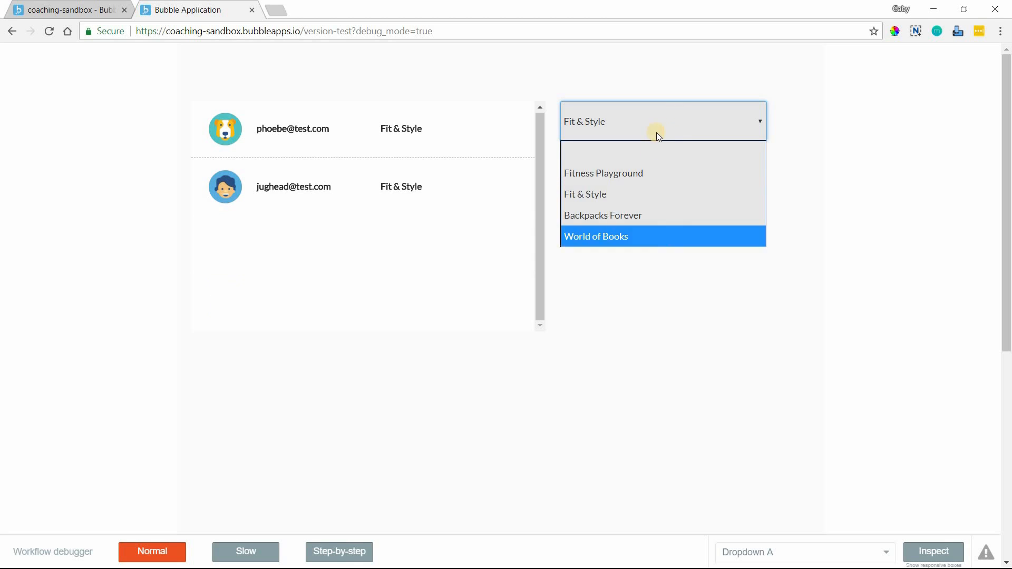
left_click(603, 172)
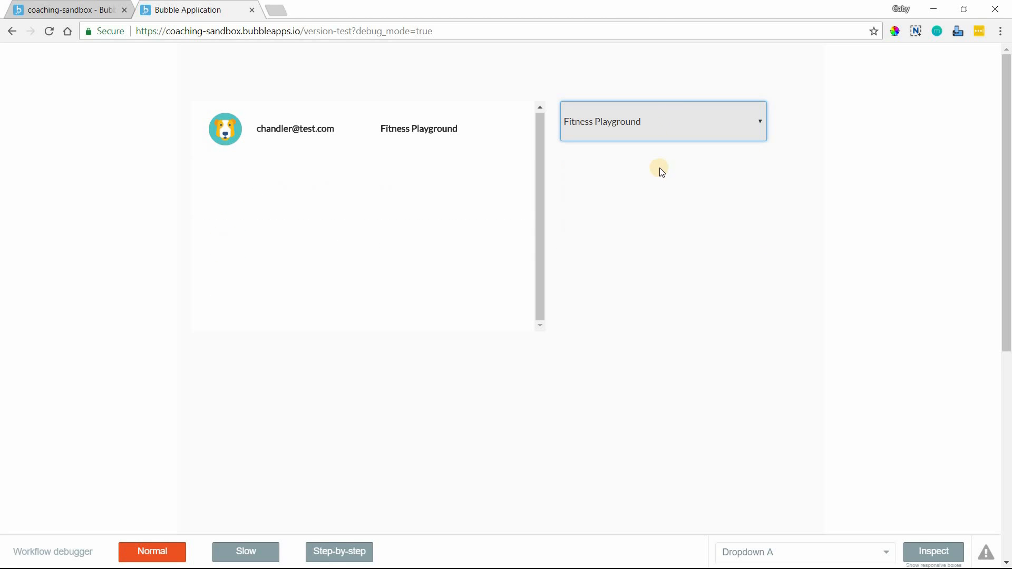
mouse_move(648, 182)
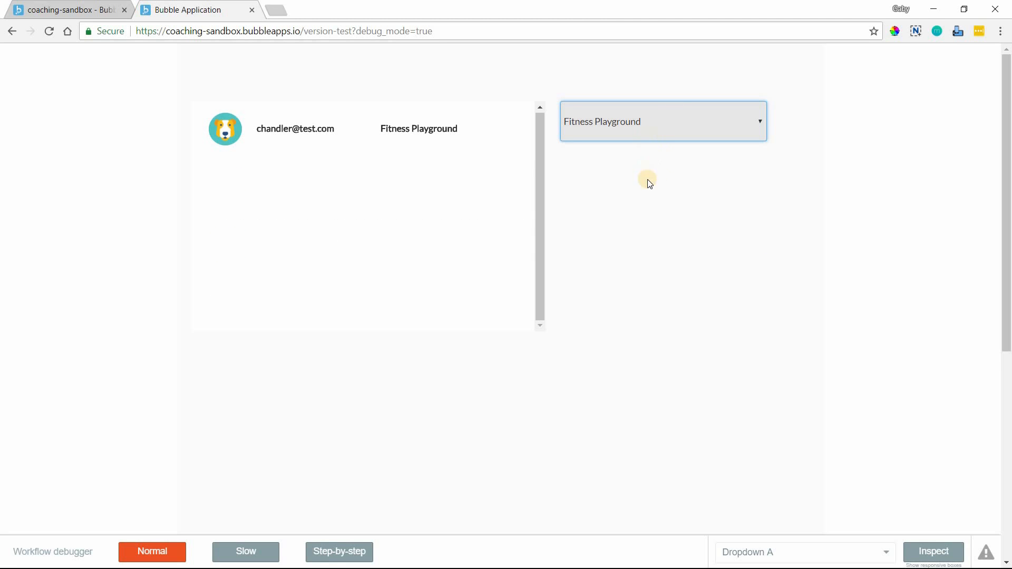
left_click(661, 121)
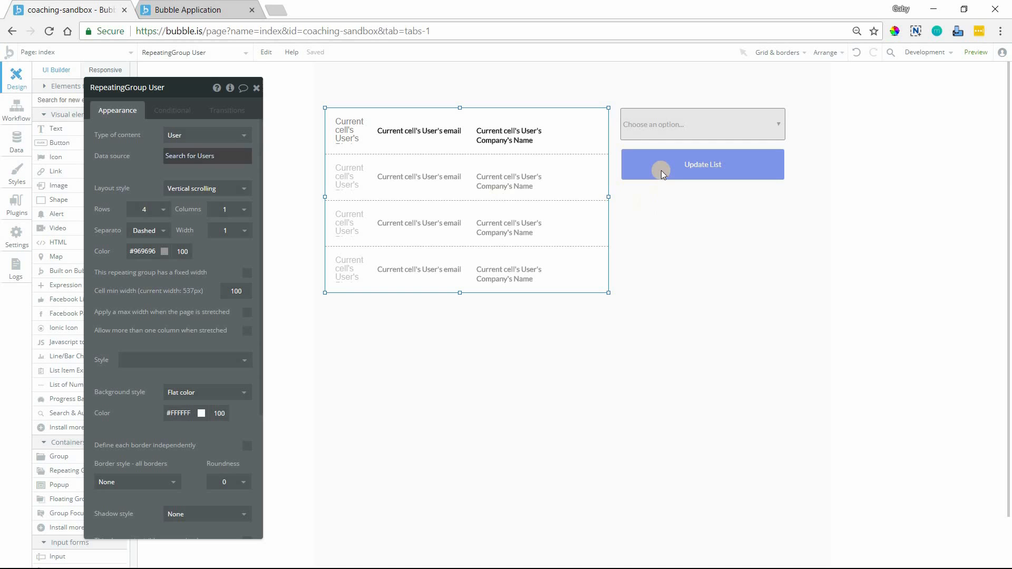
mouse_move(213, 160)
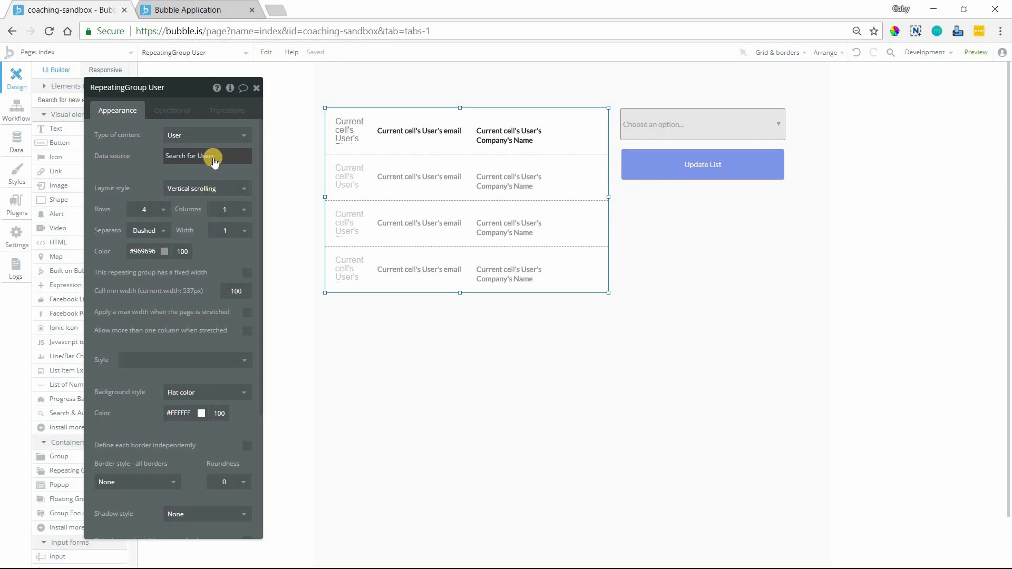
Clear the list's data source and start the Update List button's click workflow.
right_click(206, 156)
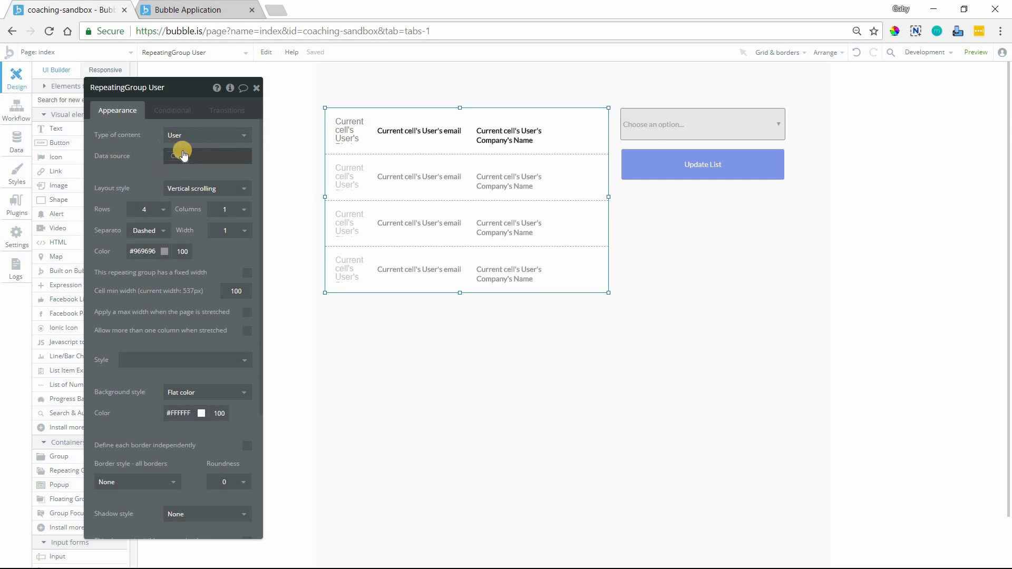
mouse_move(179, 165)
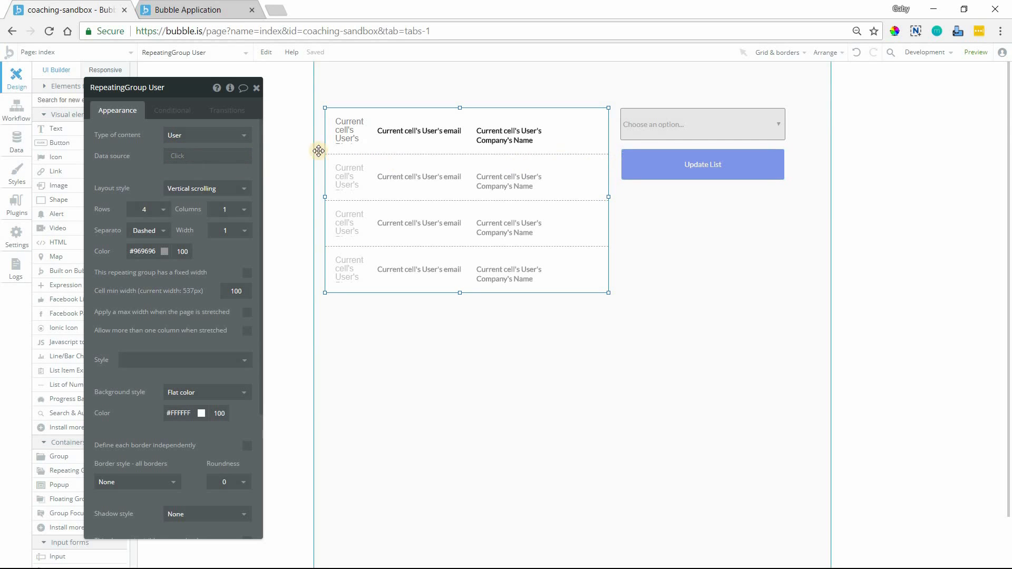
mouse_move(383, 242)
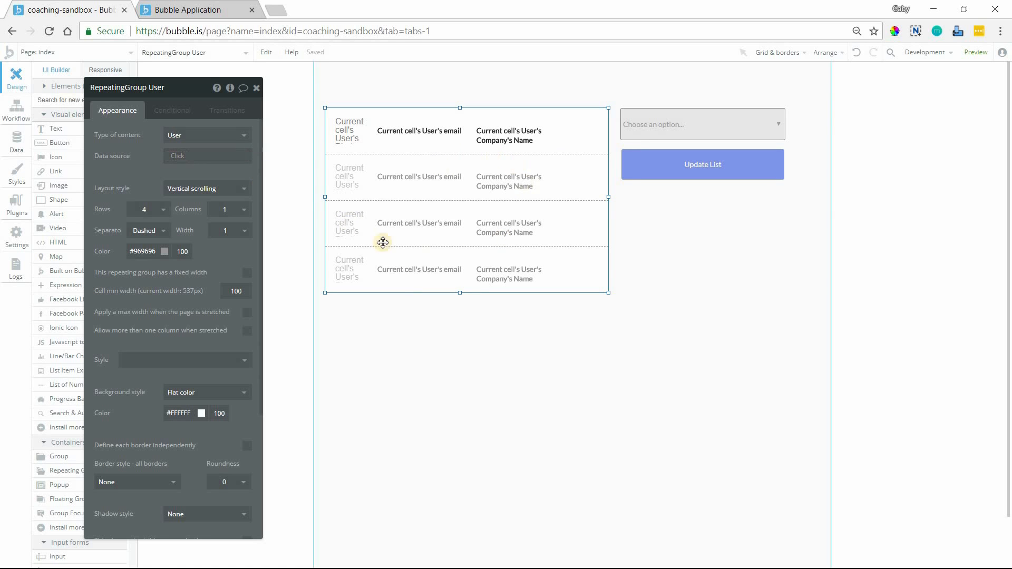
mouse_move(456, 171)
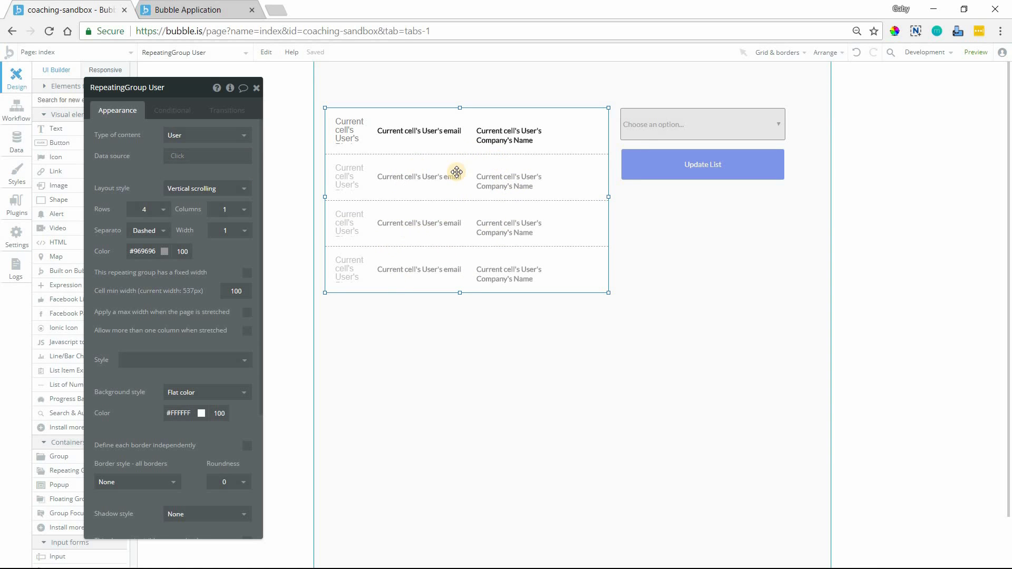
mouse_move(626, 176)
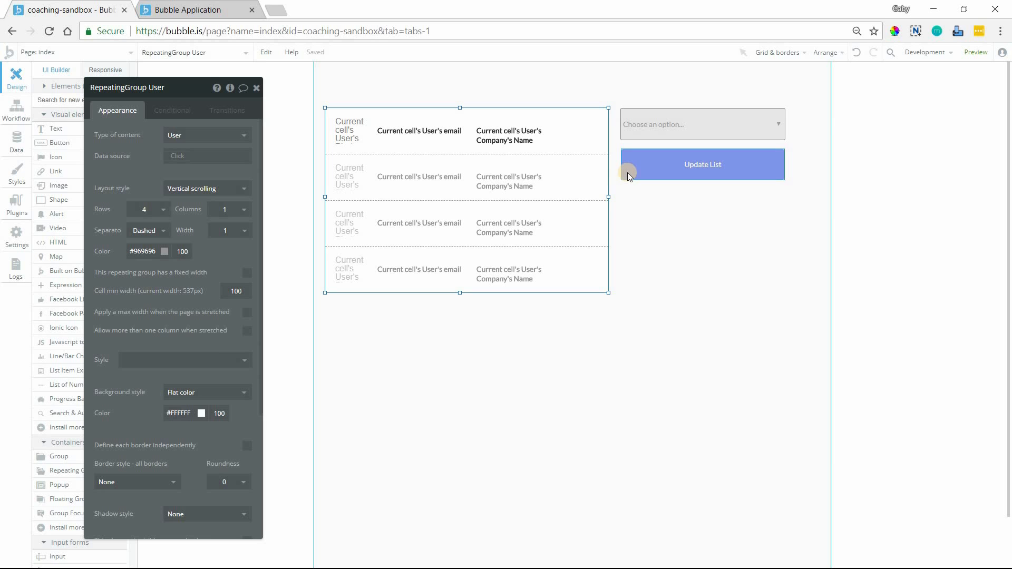
left_click(702, 164)
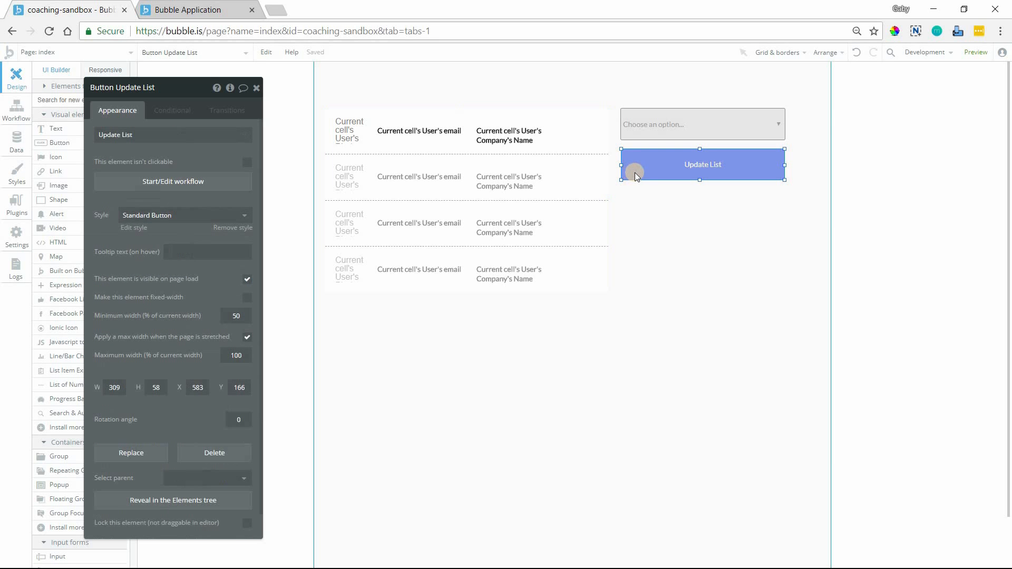
mouse_move(208, 181)
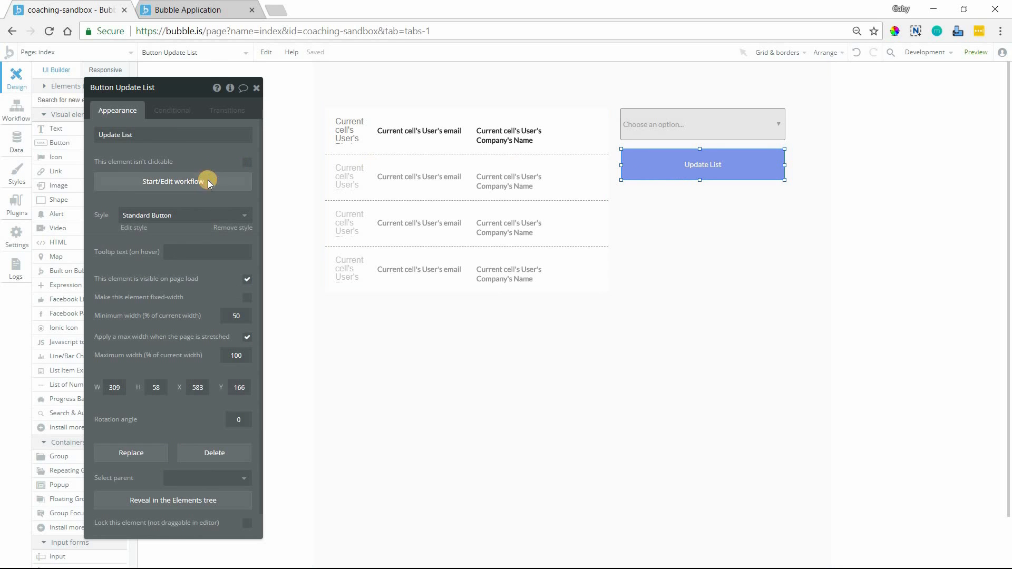
left_click(172, 181)
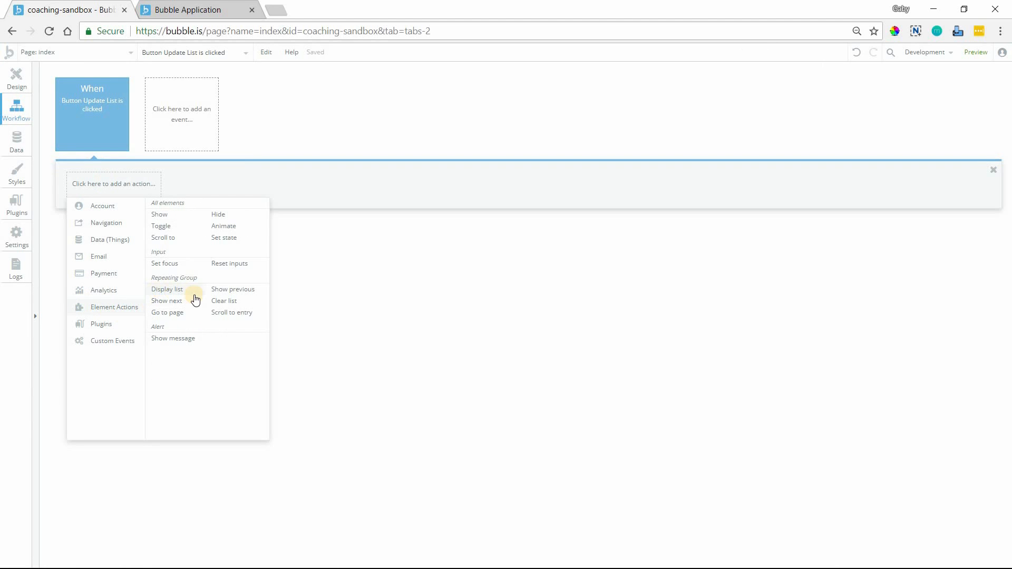
Add a Display list action targeting RepeatingGroup User.
left_click(166, 289)
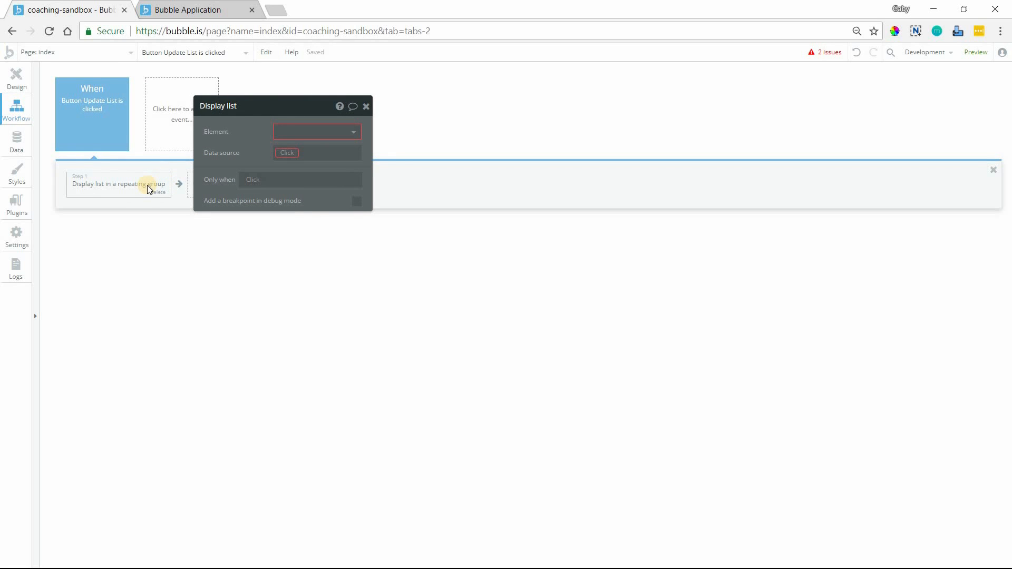
left_click(316, 133)
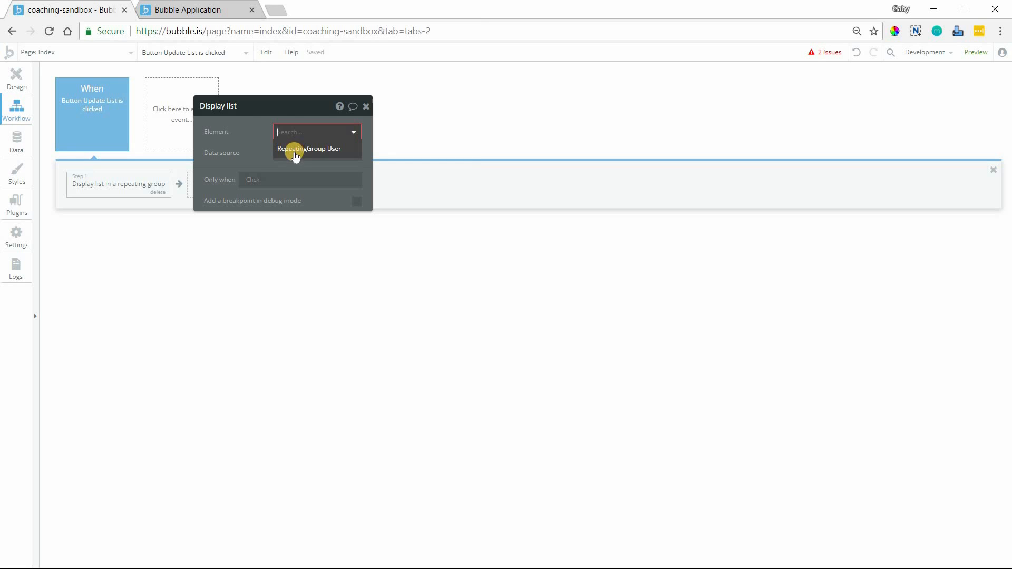
left_click(309, 149)
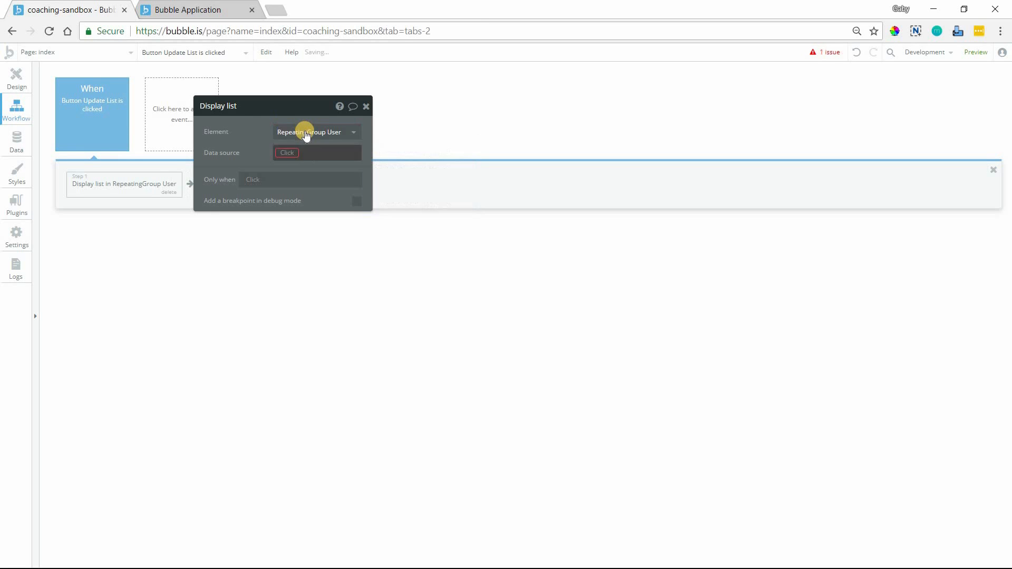
left_click(316, 132)
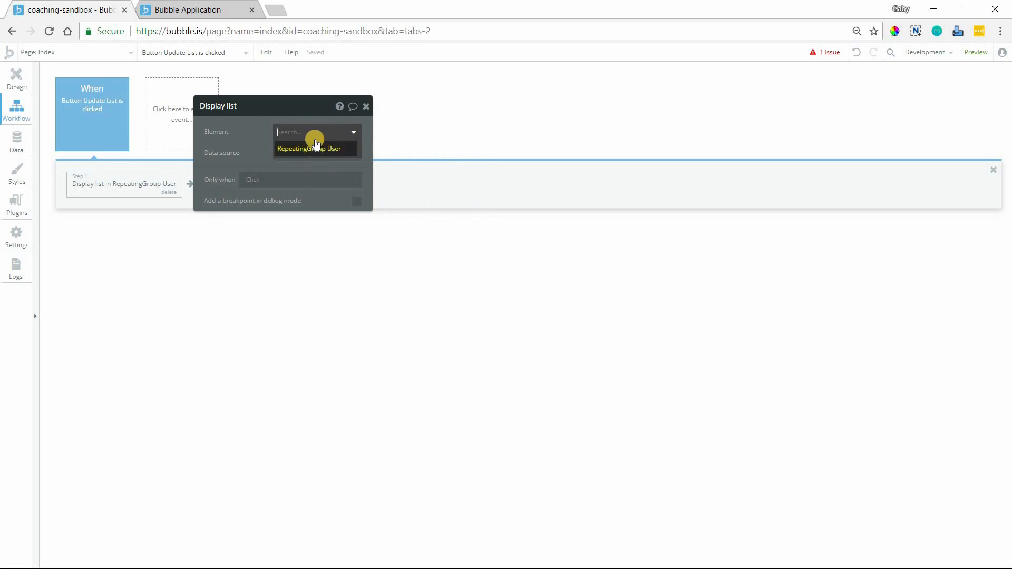
left_click(309, 148)
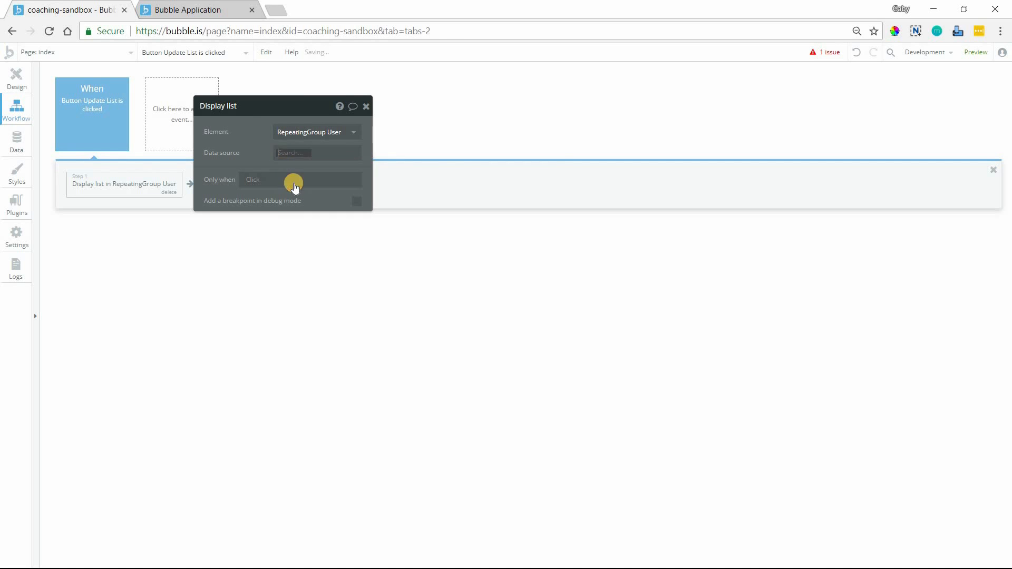
Set its data source to a User search constrained by Company = Dropdown A's value.
left_click(316, 152)
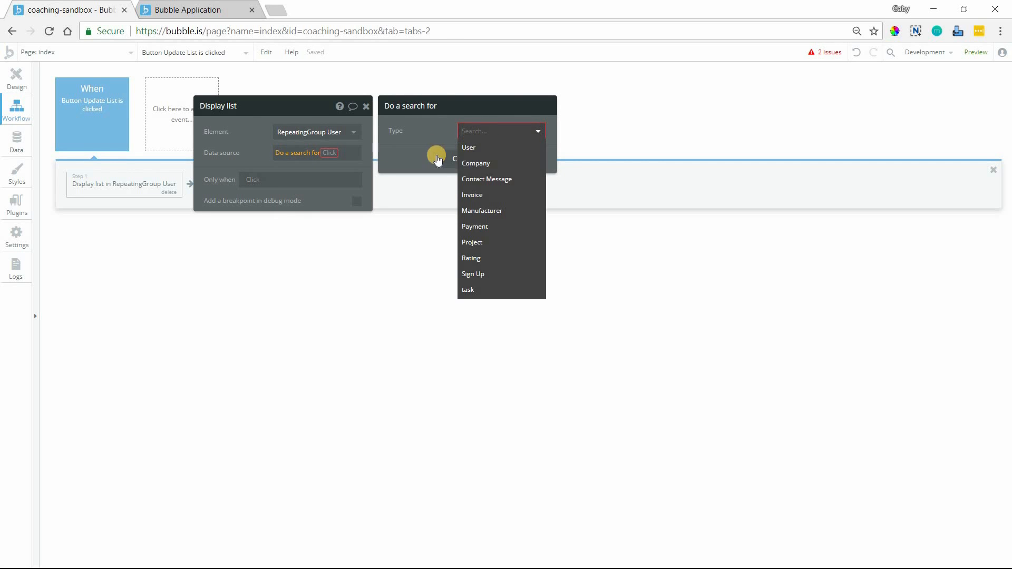
left_click(468, 147)
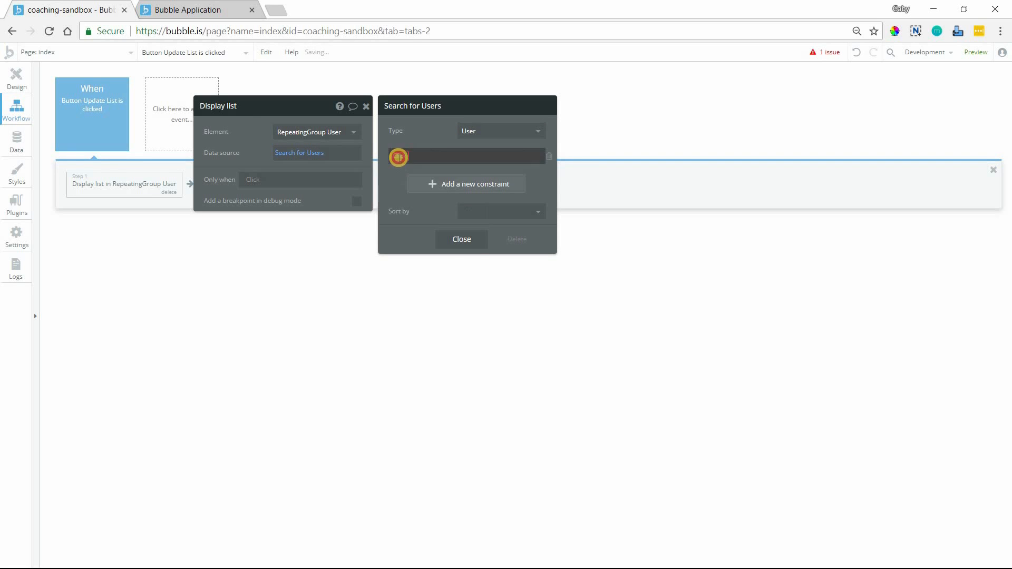
left_click(433, 159)
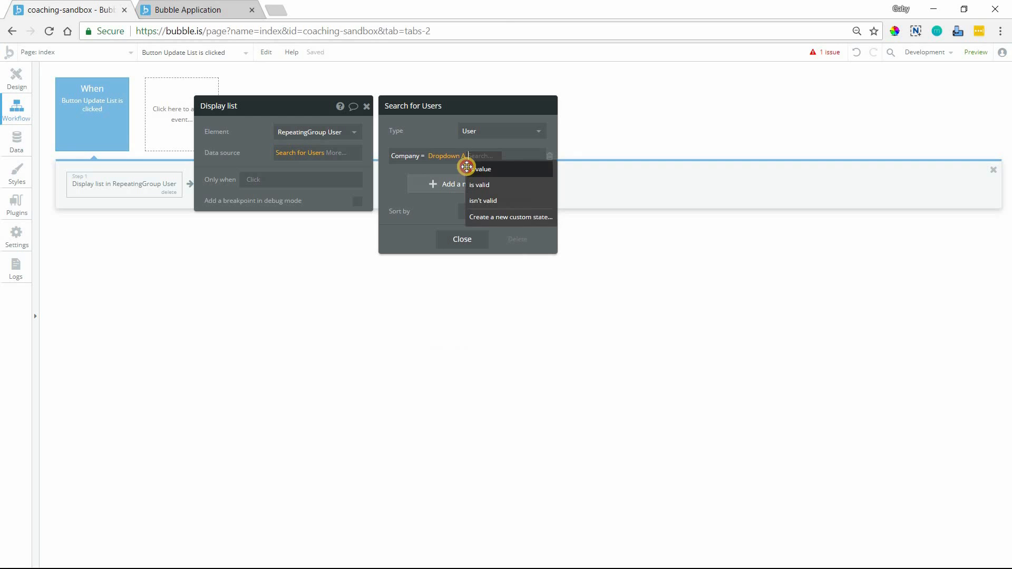
left_click(483, 169)
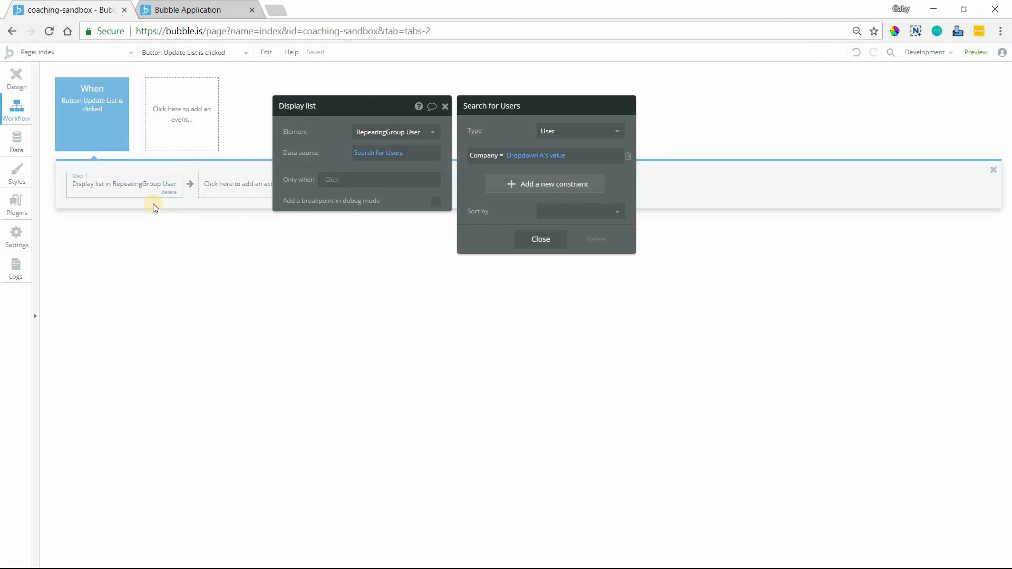
mouse_move(109, 128)
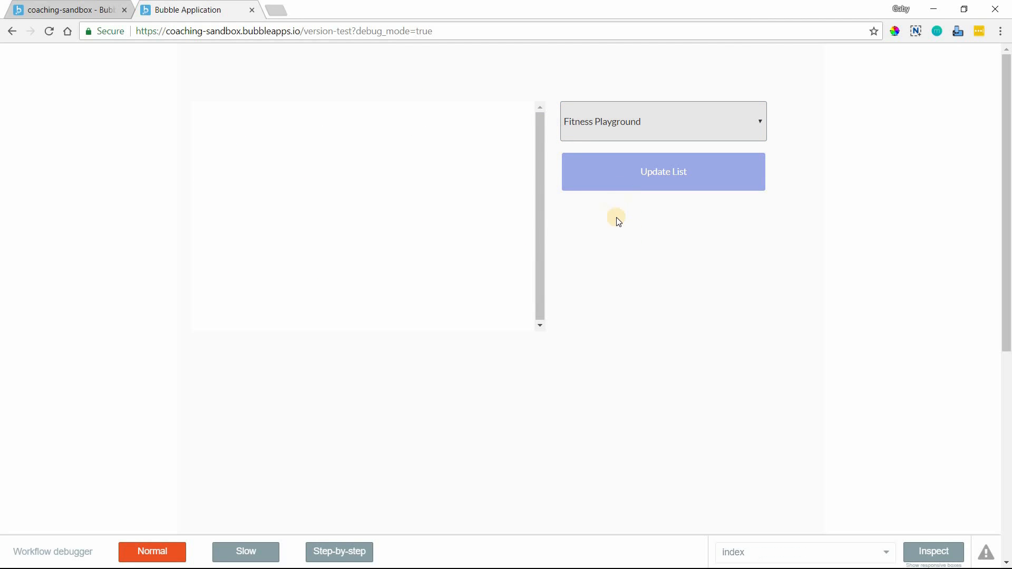
Use Update List to load Fitness Playground users, then Backpacks Forever users.
left_click(663, 171)
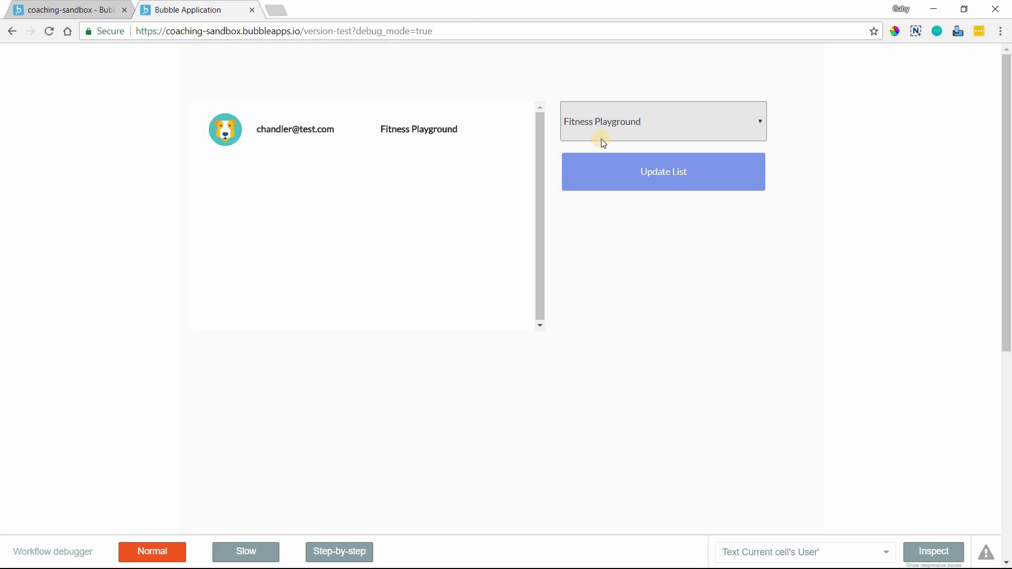
left_click(662, 121)
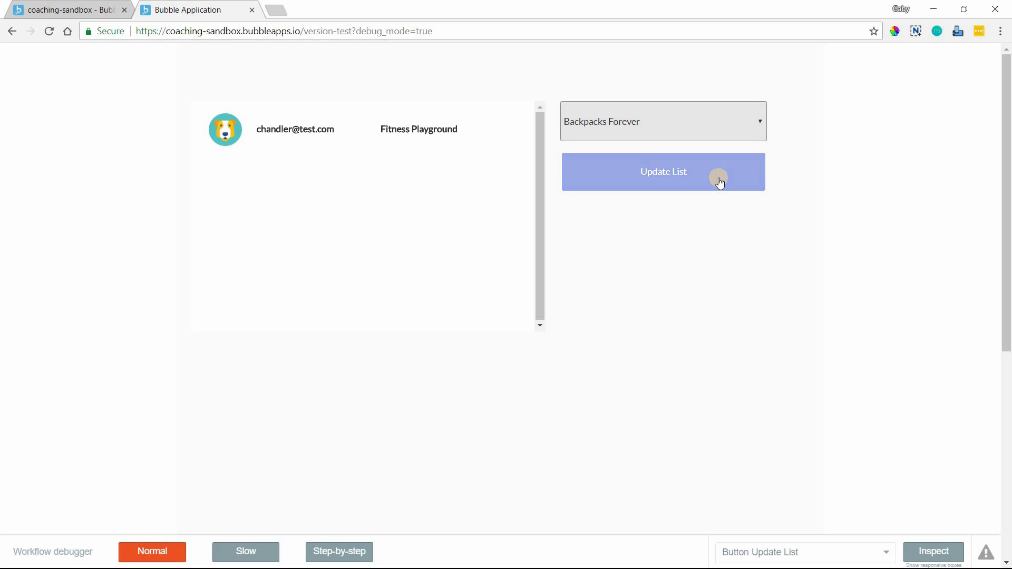
left_click(662, 172)
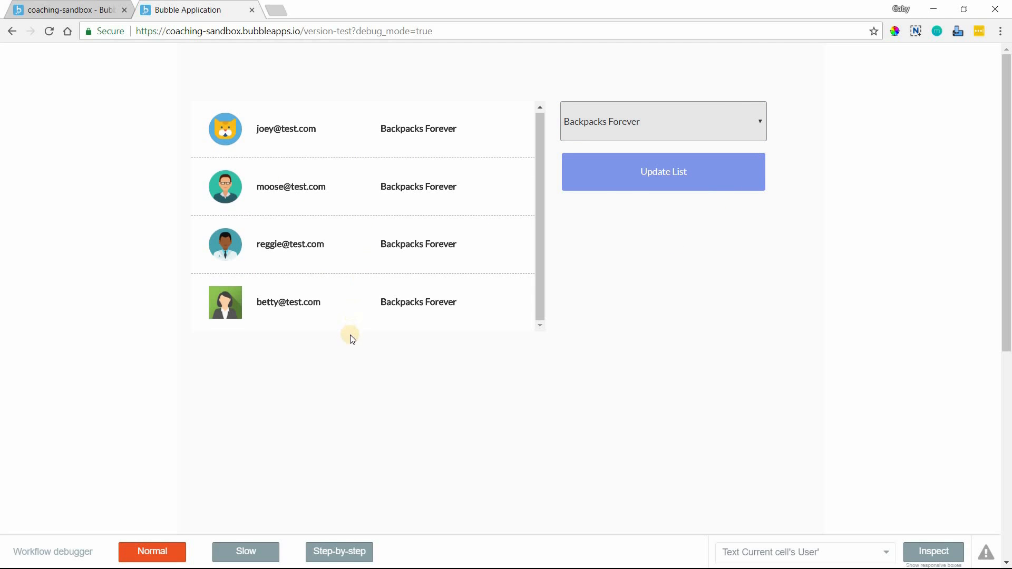
mouse_move(357, 359)
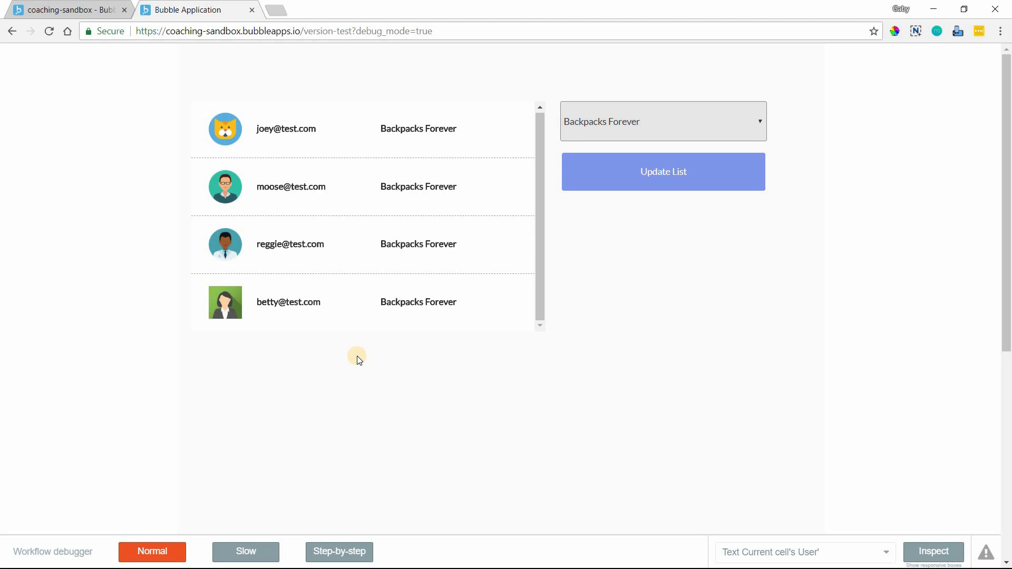
mouse_move(353, 360)
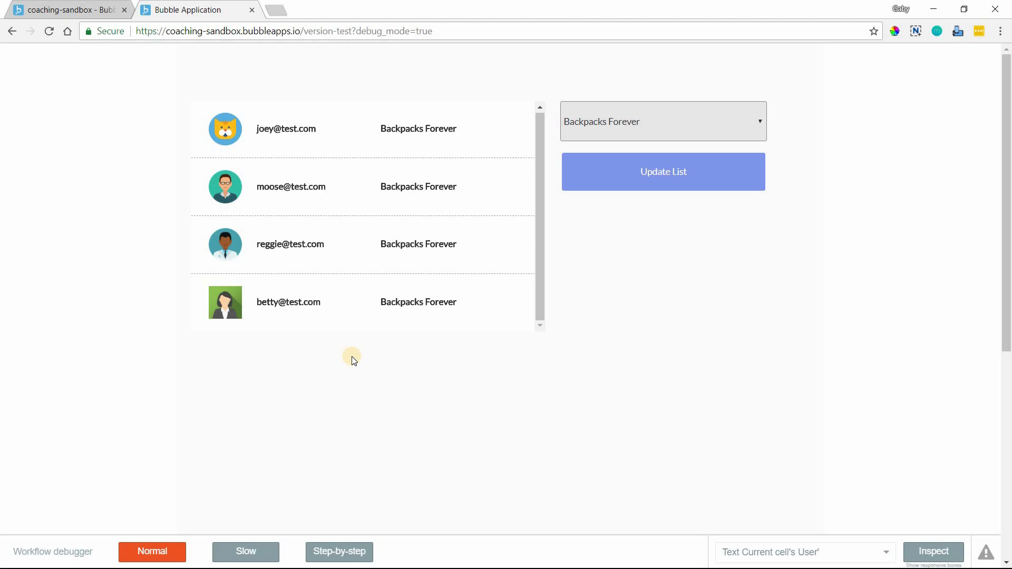